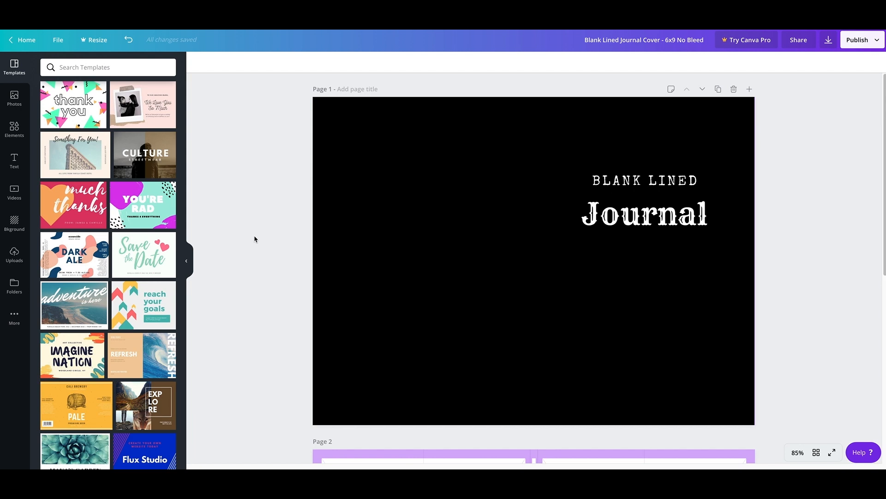
pyautogui.moveTo(307, 180)
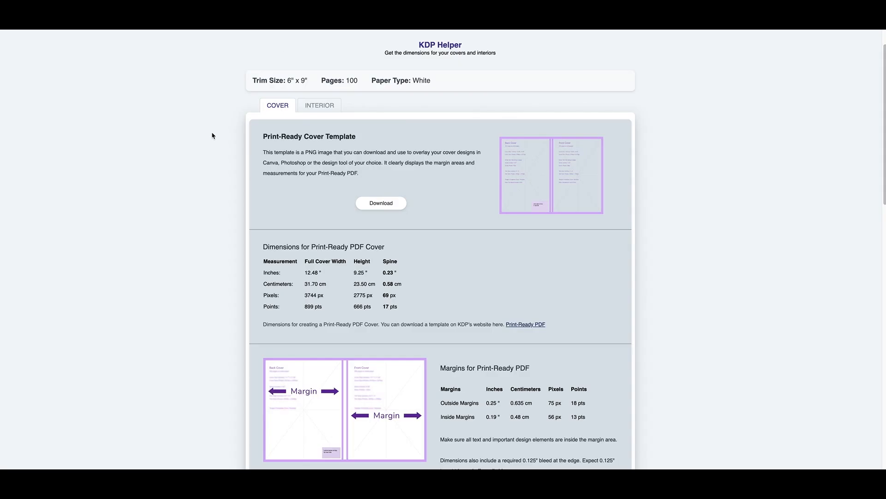
pyautogui.moveTo(194, 193)
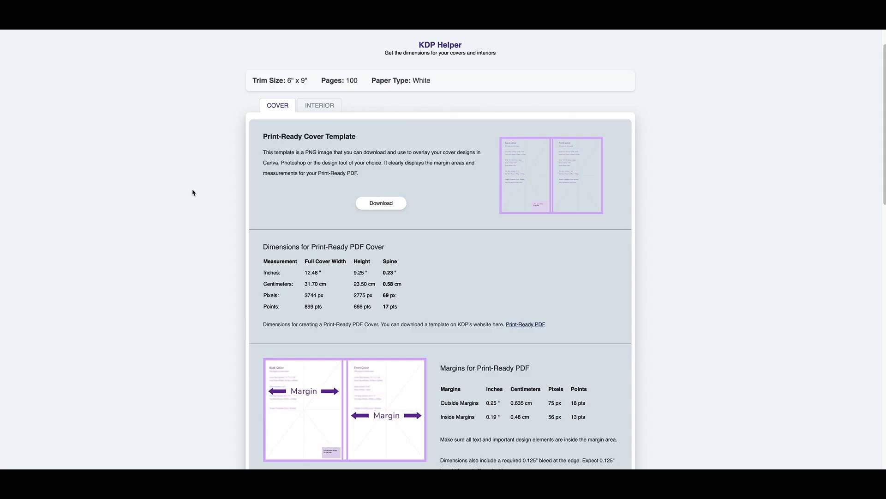
pyautogui.moveTo(204, 176)
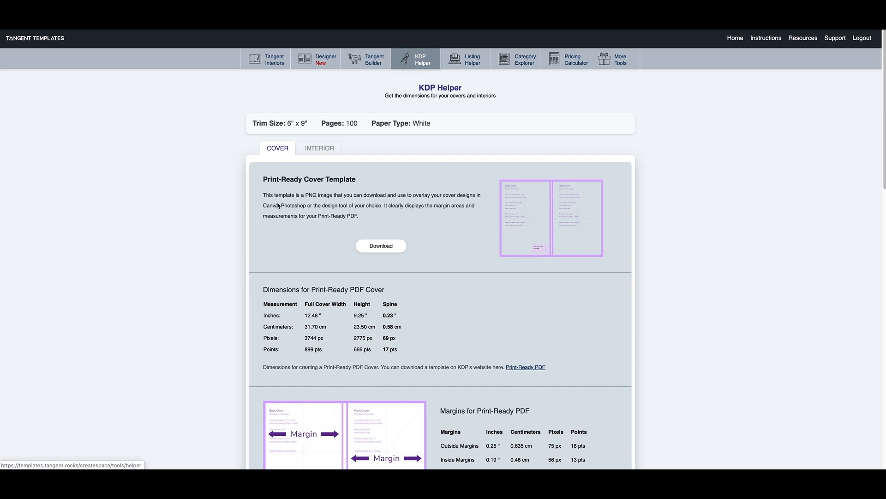
pyautogui.moveTo(431, 91)
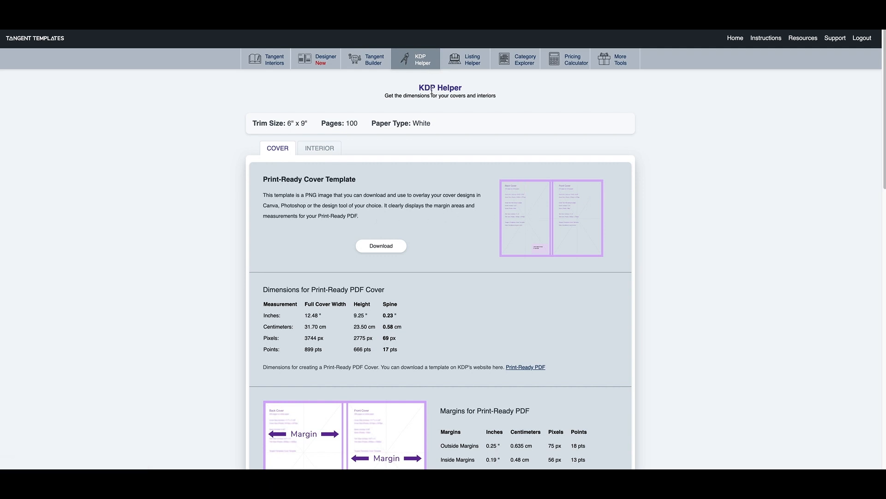
pyautogui.moveTo(424, 71)
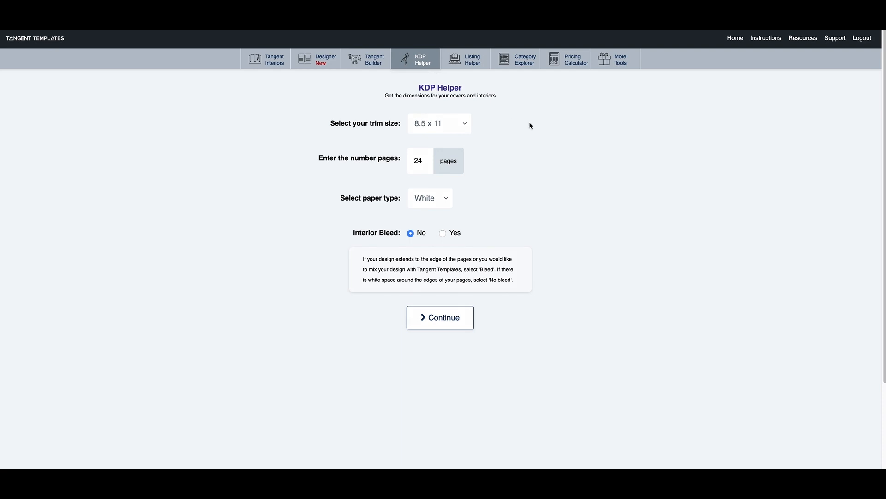
pyautogui.moveTo(464, 128)
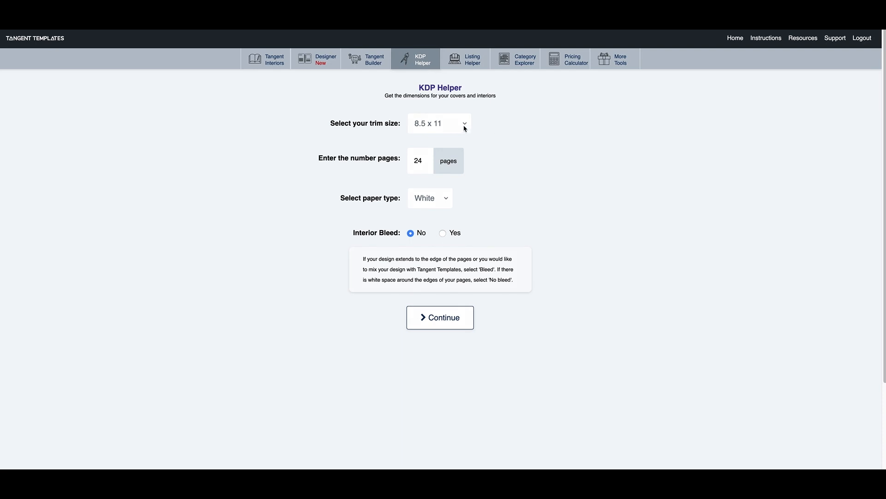
# Get KDP cover dimensions for a 6 x 9 trim, 100 white-paper pages.
pyautogui.click(438, 123)
pyautogui.write('100')
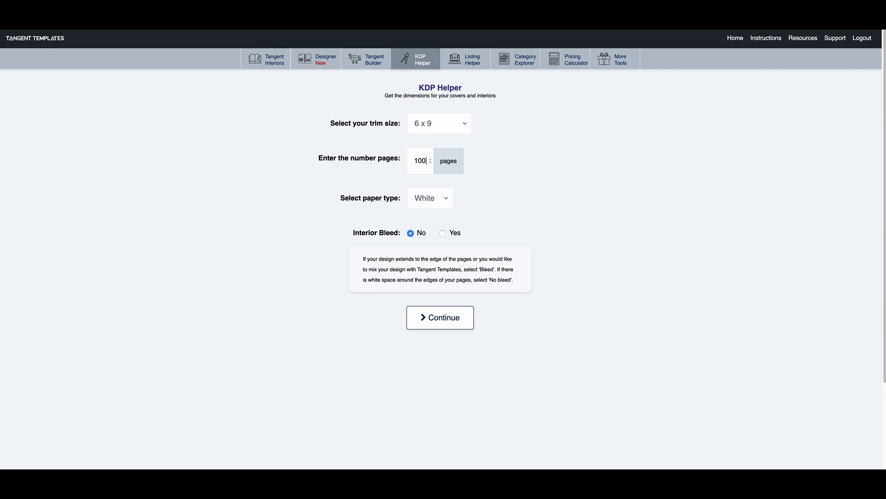
pyautogui.moveTo(431, 218)
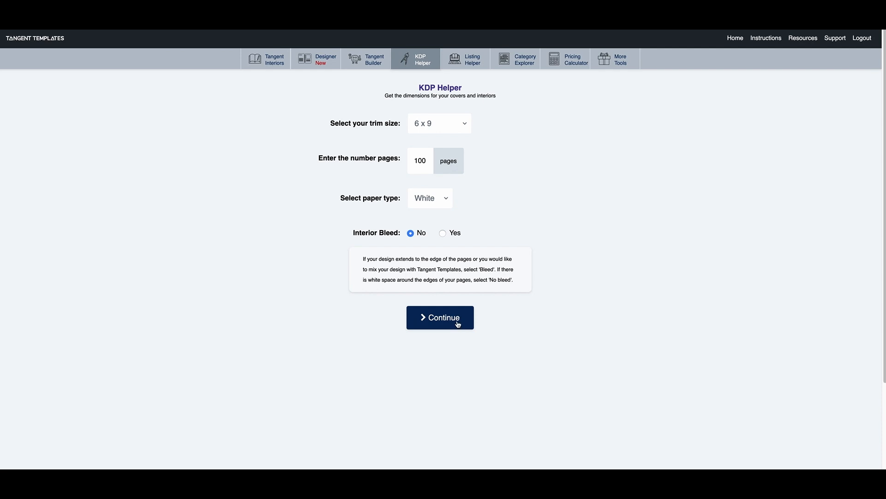
pyautogui.click(440, 317)
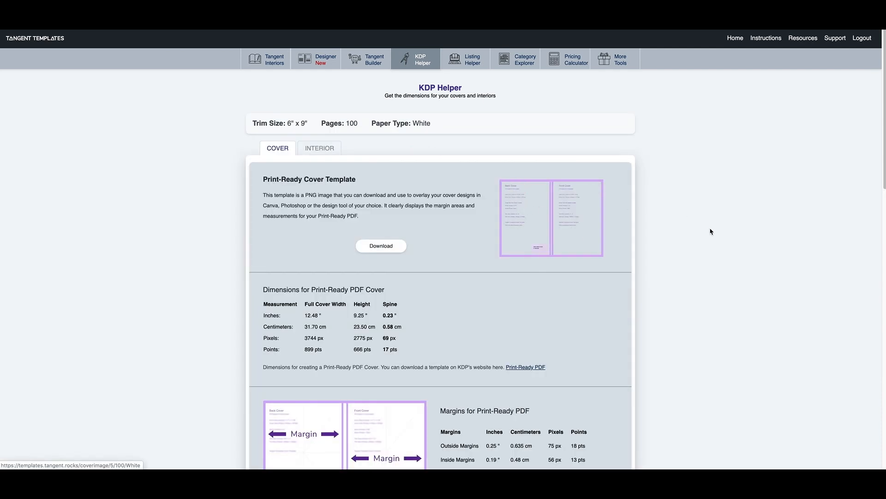
pyautogui.scroll(-3)
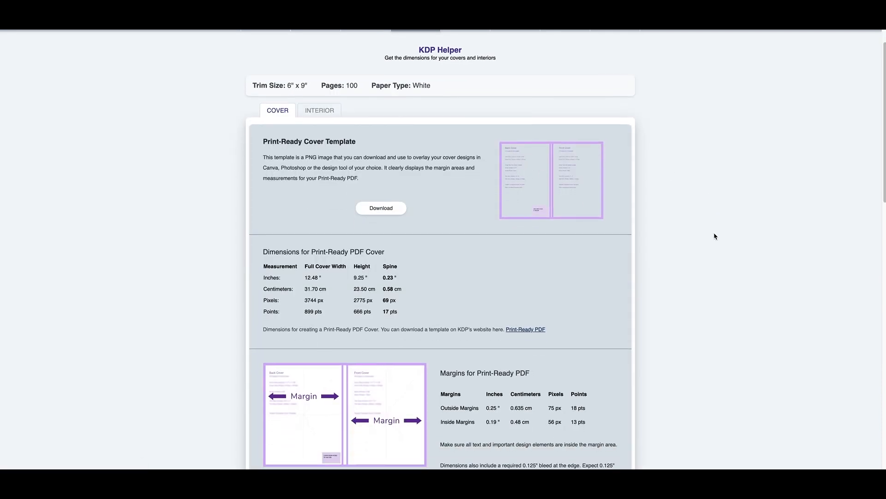
pyautogui.moveTo(526, 284)
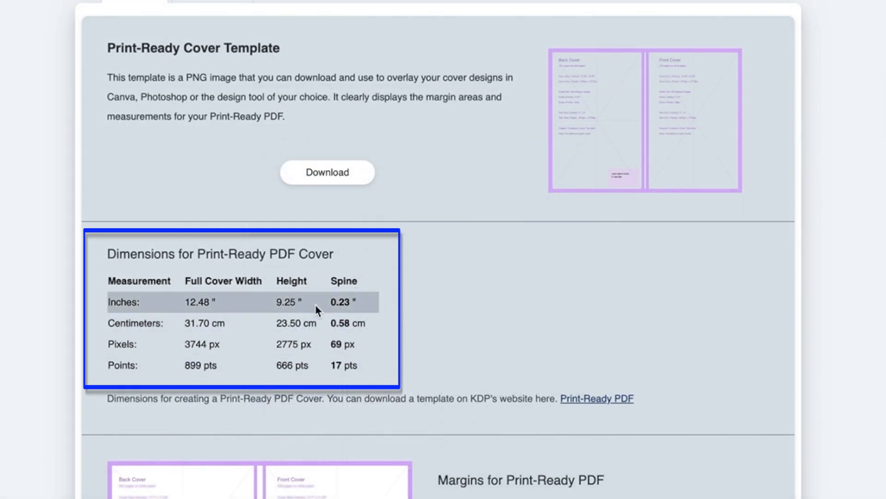
pyautogui.moveTo(272, 302)
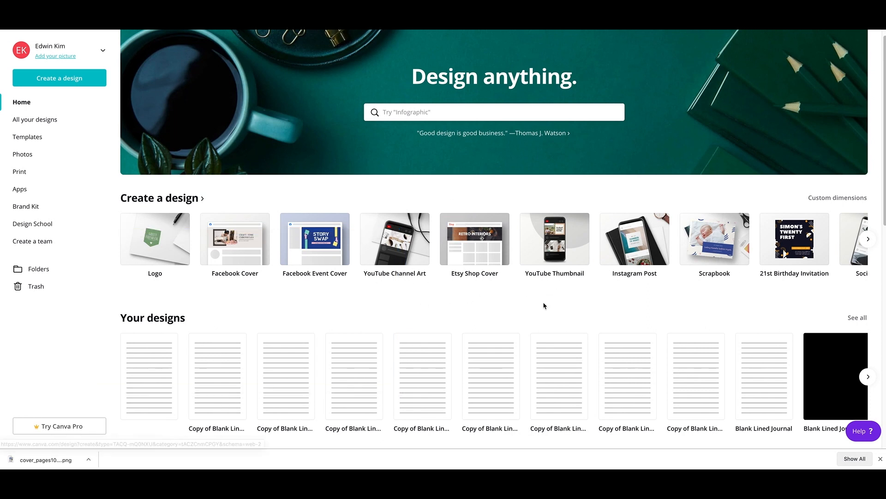
pyautogui.moveTo(836, 197)
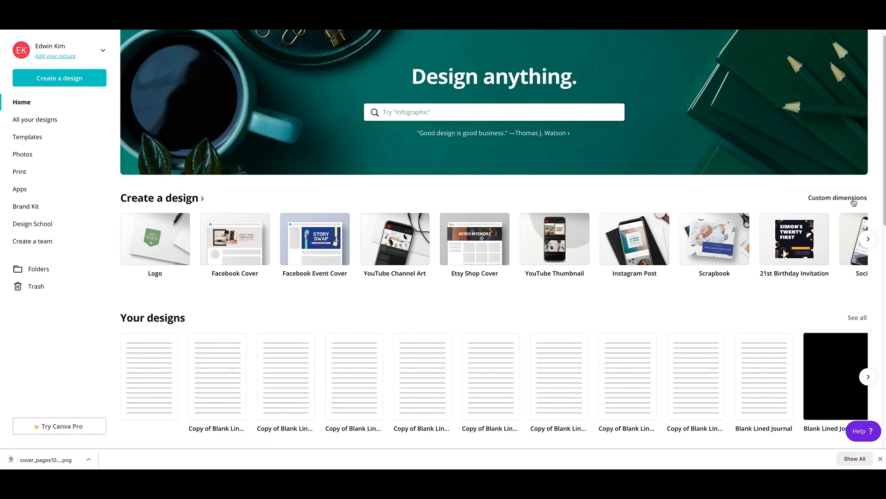
# Create a blank custom design 12.48 inches wide by 9.25 inches high.
pyautogui.click(837, 197)
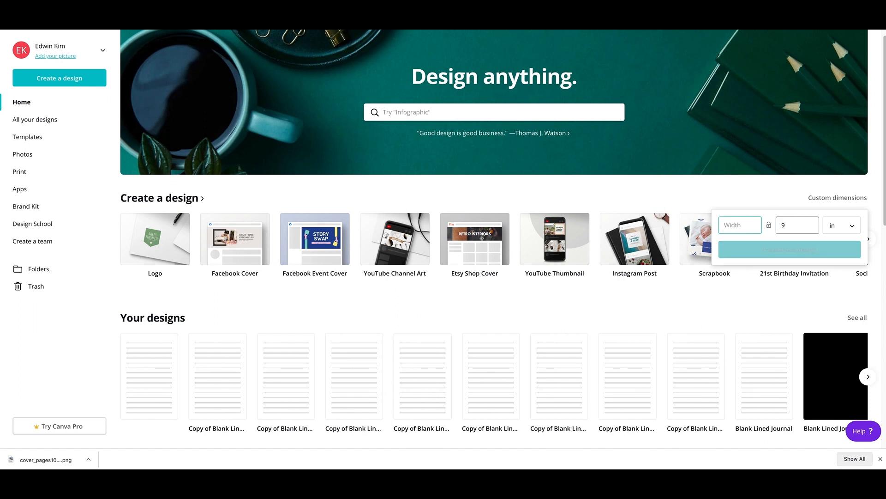
pyautogui.write('12.')
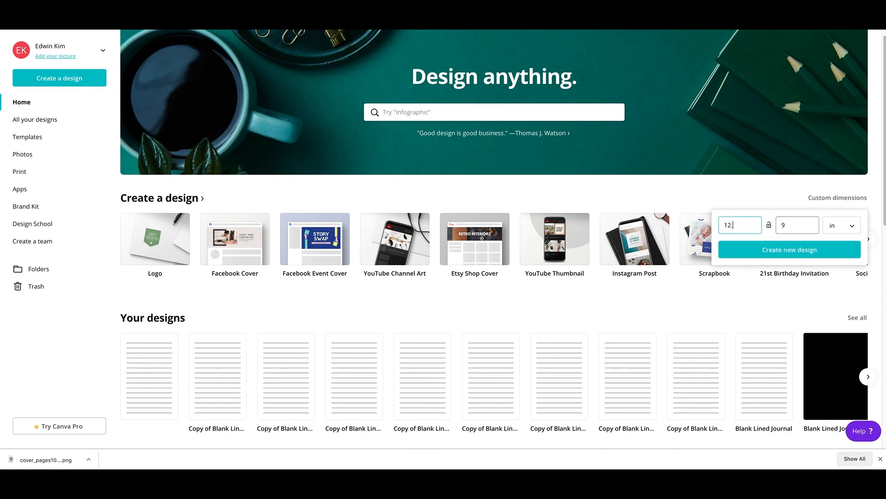
pyautogui.click(797, 225)
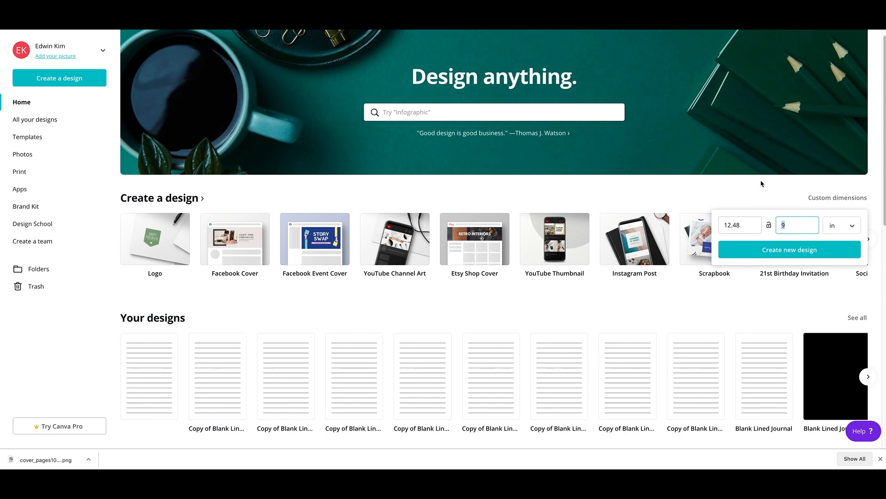
pyautogui.write('.25')
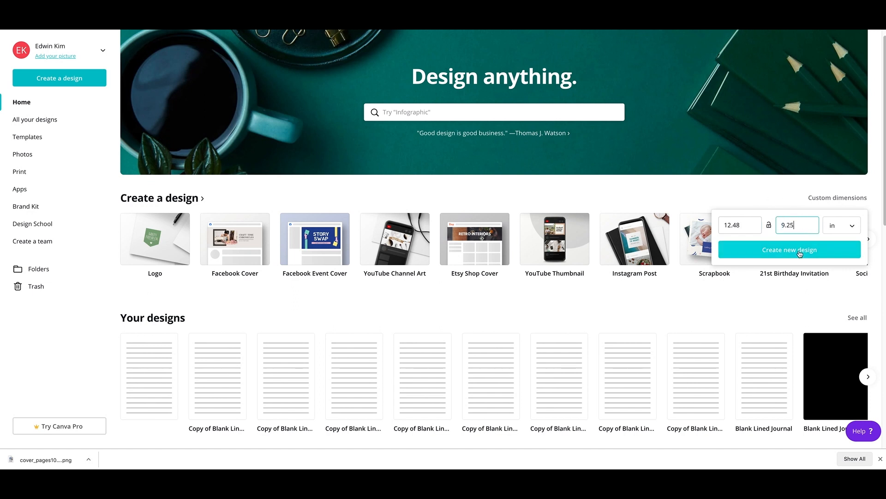
pyautogui.click(789, 249)
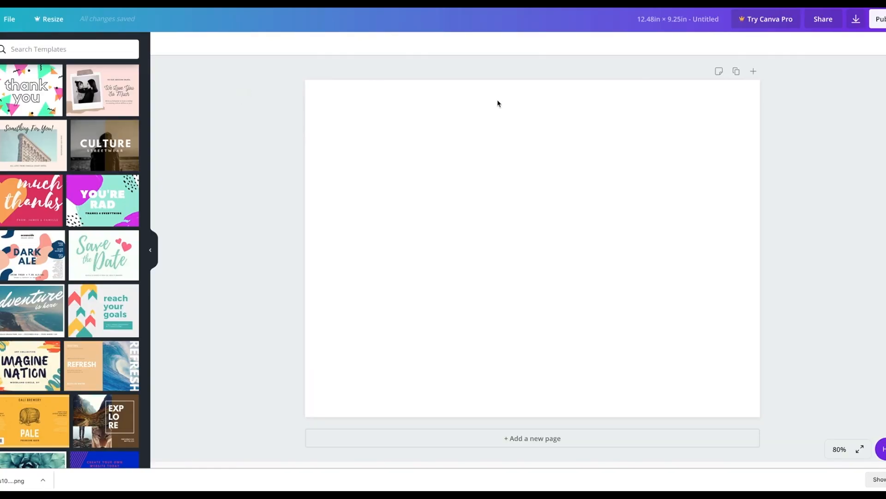
pyautogui.moveTo(564, 90)
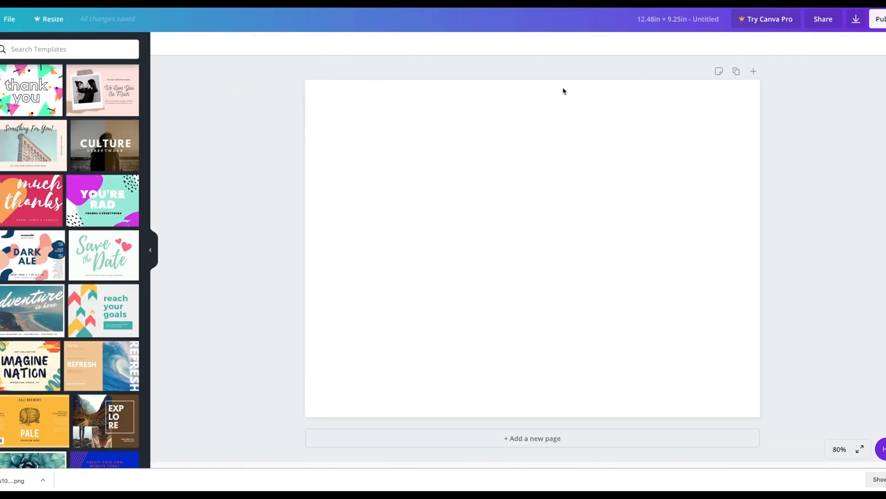
pyautogui.moveTo(548, 132)
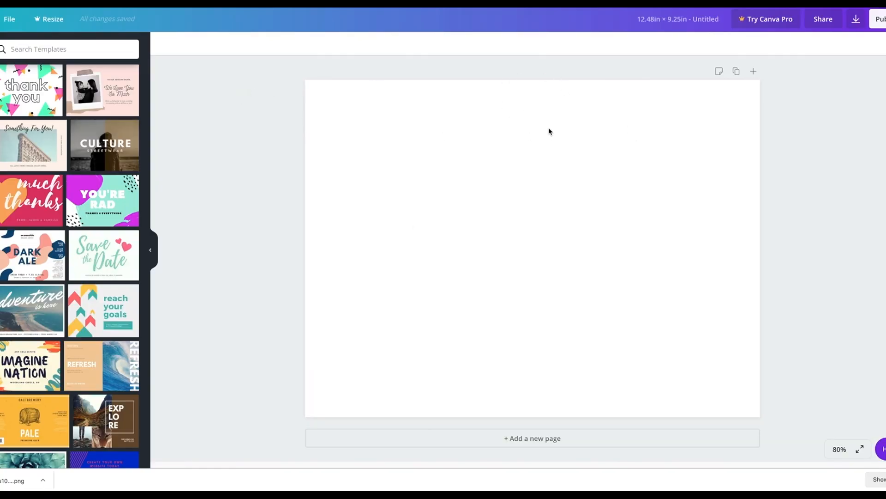
pyautogui.moveTo(641, 189)
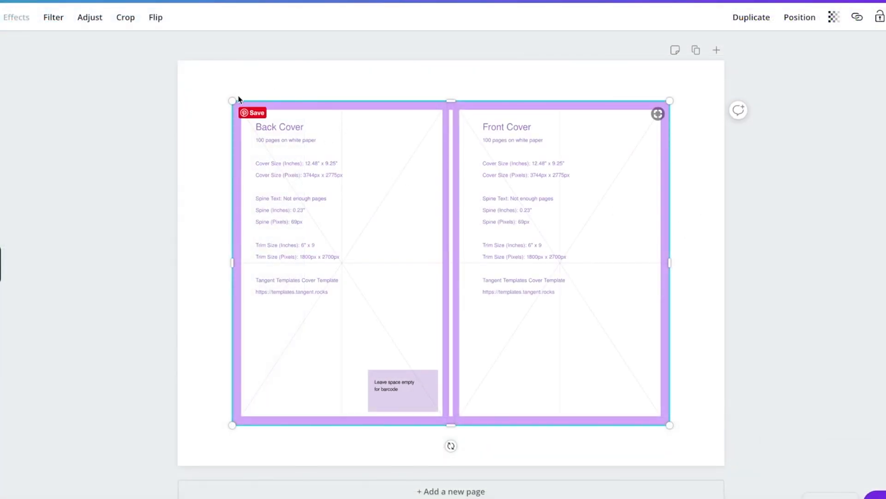
# Stretch the template guide image to fill the page and browse shape elements.
pyautogui.moveTo(231, 100); pyautogui.dragTo(172, 59)
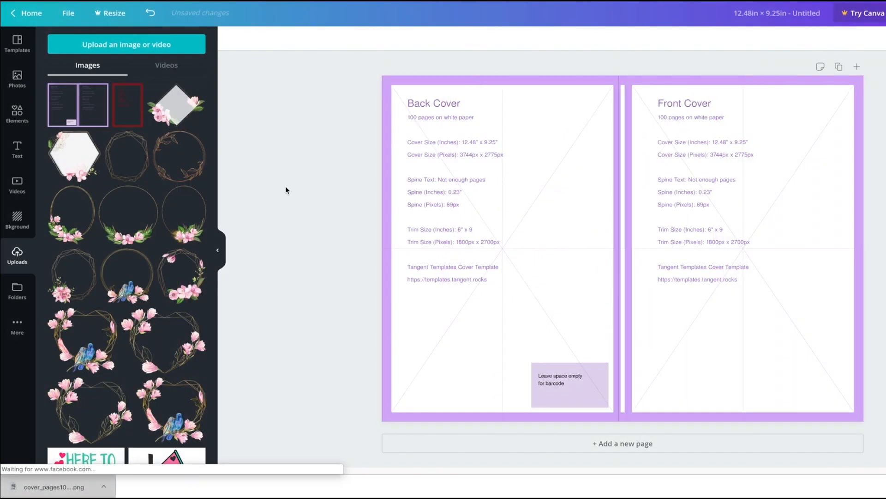
pyautogui.click(17, 114)
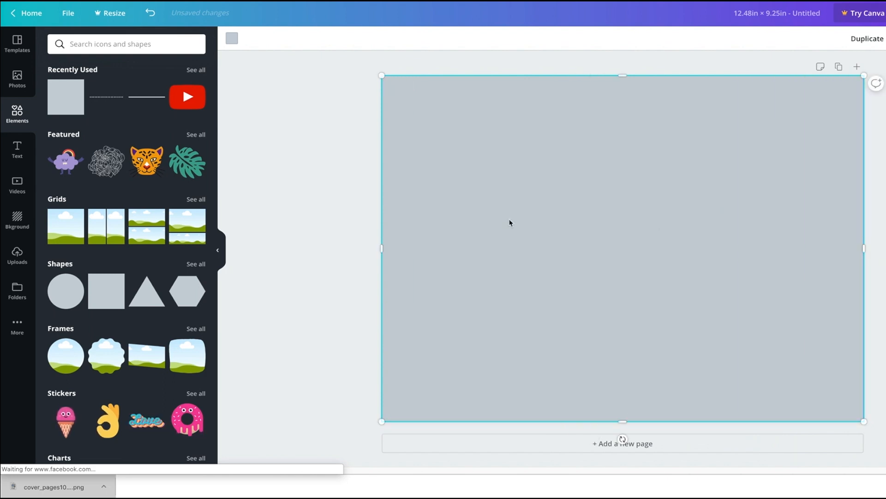
# Make the covering rectangle black and partly transparent, then deselect it.
pyautogui.click(231, 38)
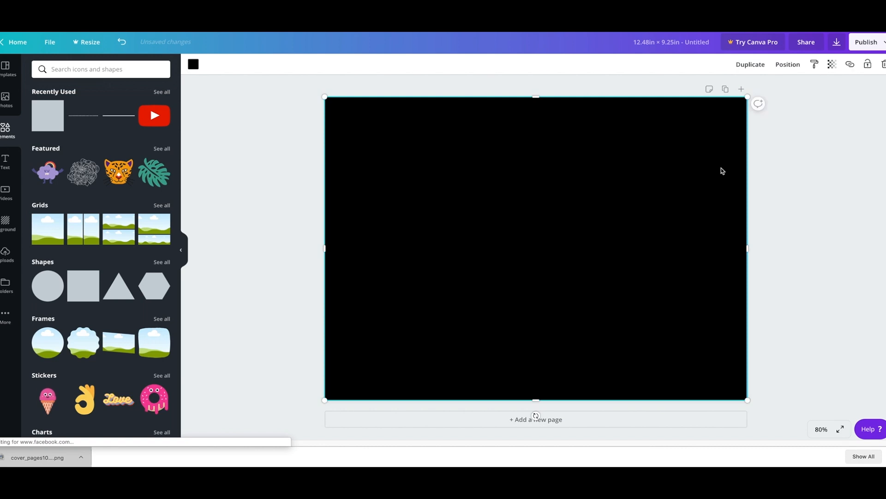
pyautogui.click(831, 63)
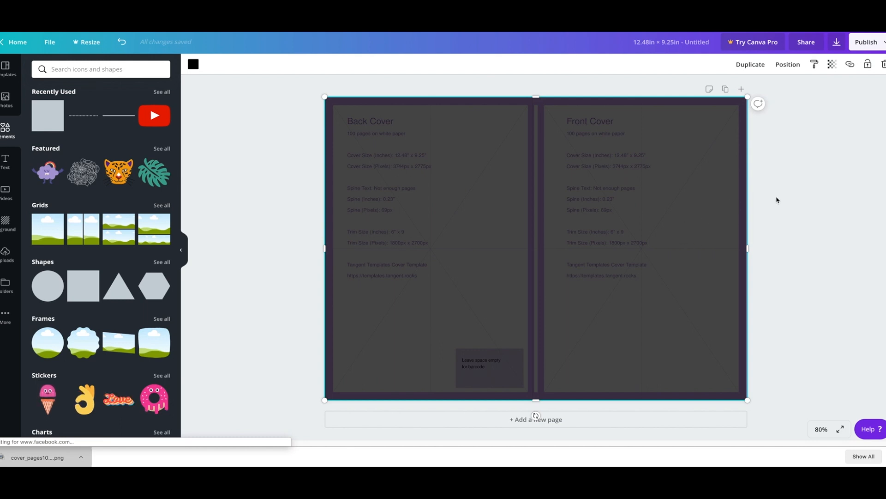
pyautogui.moveTo(500, 164)
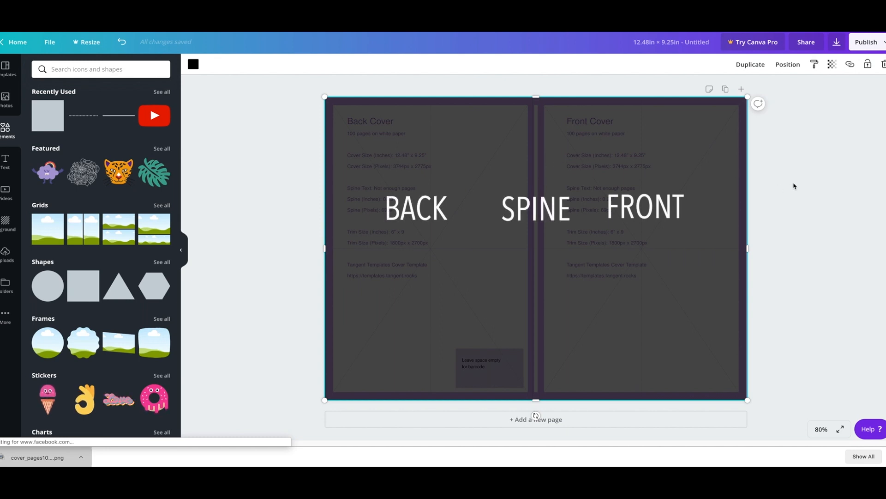
pyautogui.click(320, 192)
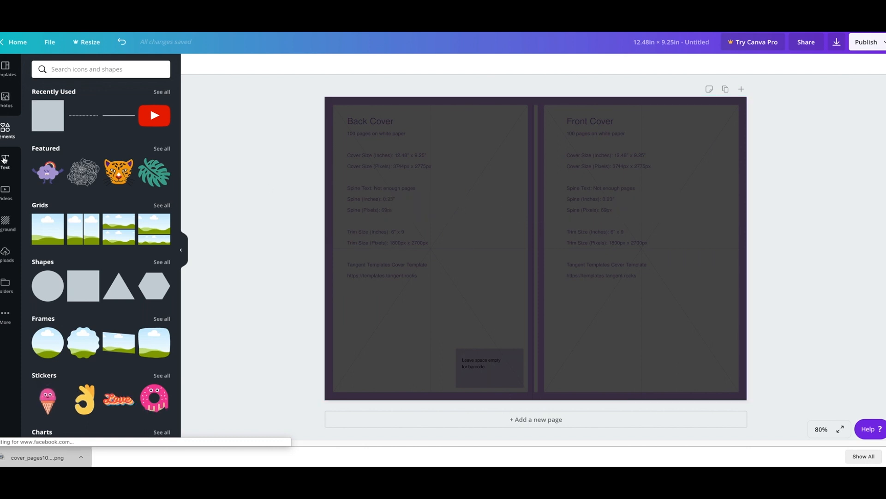
# Add a 'Blank Lined Journal' heading and colour its text white.
pyautogui.click(5, 161)
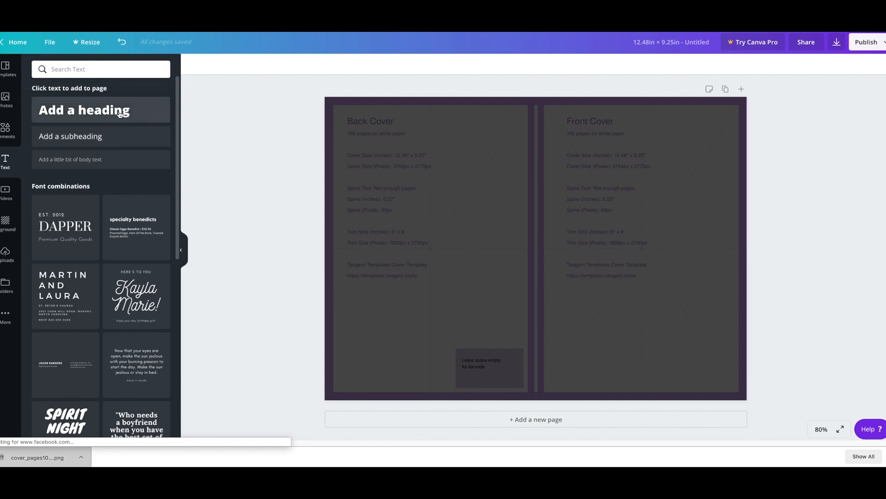
pyautogui.click(84, 110)
pyautogui.write('Blank Lin')
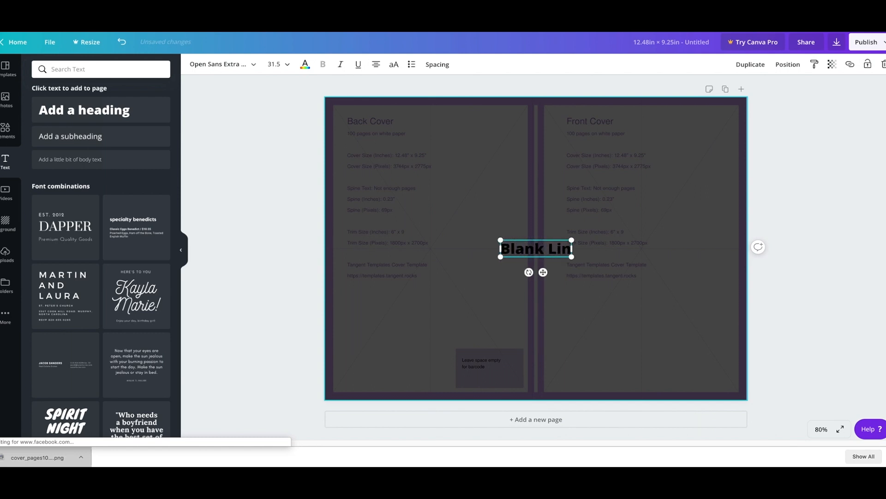
pyautogui.write('ed')
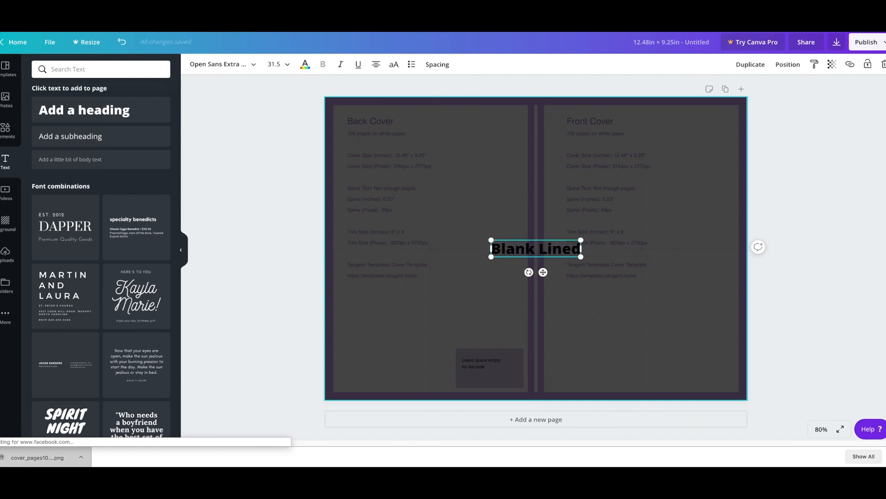
pyautogui.write('Jour')
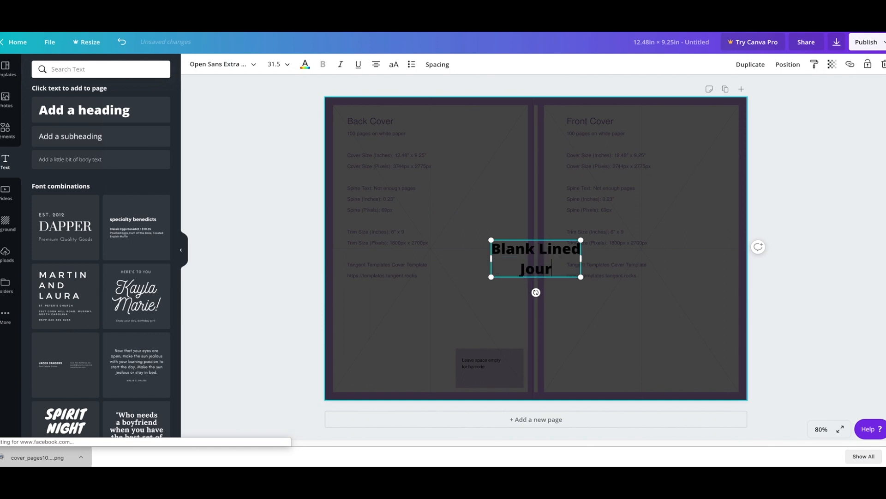
pyautogui.write('nal')
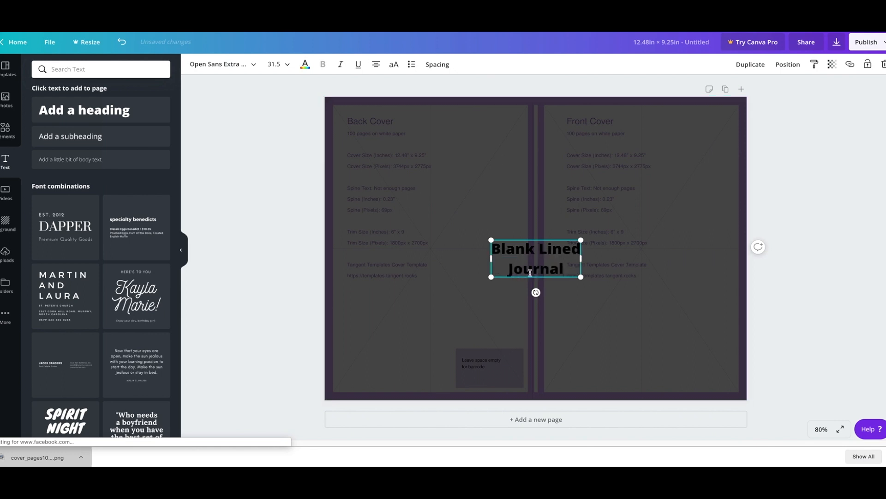
pyautogui.click(304, 64)
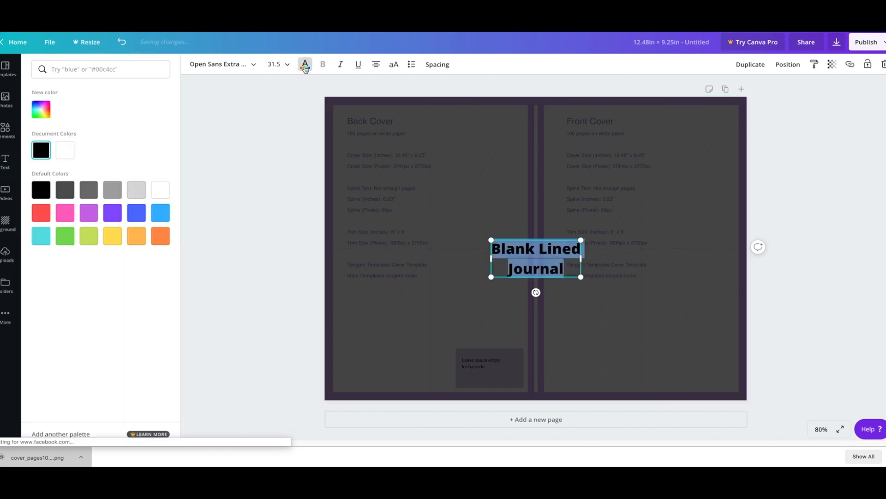
pyautogui.click(160, 189)
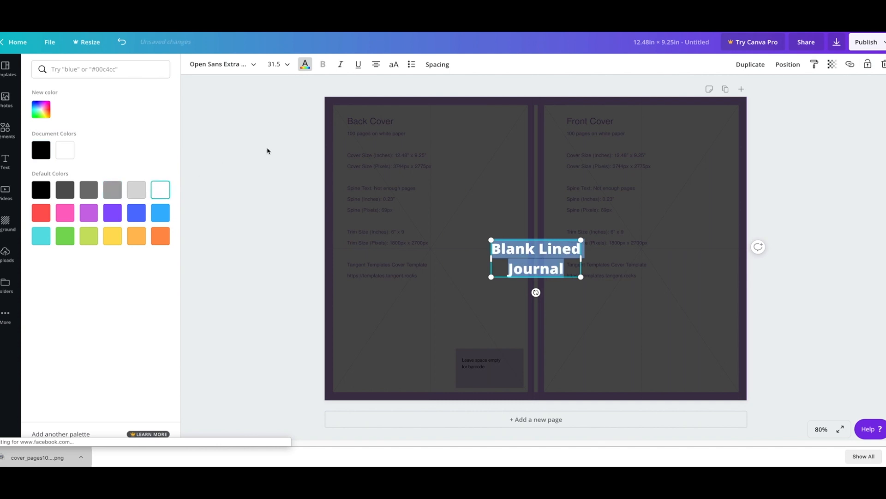
pyautogui.moveTo(222, 63)
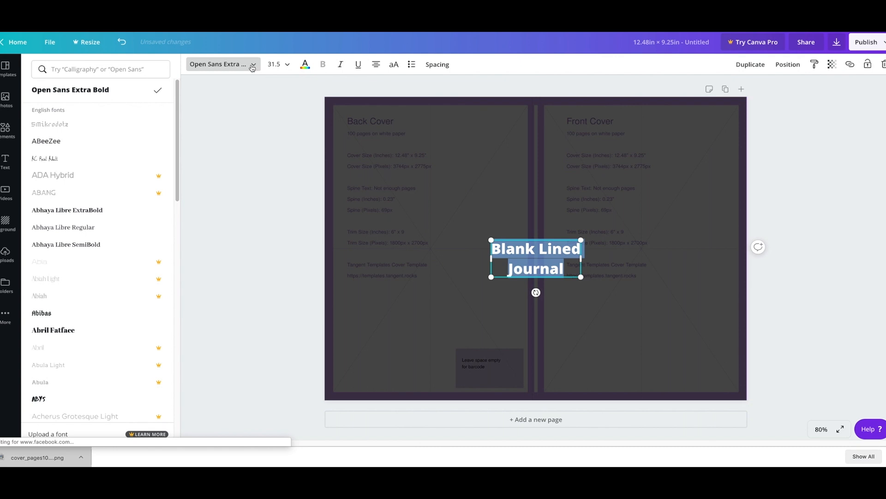
# Scroll down three notches in the editor.
pyautogui.scroll(-3)
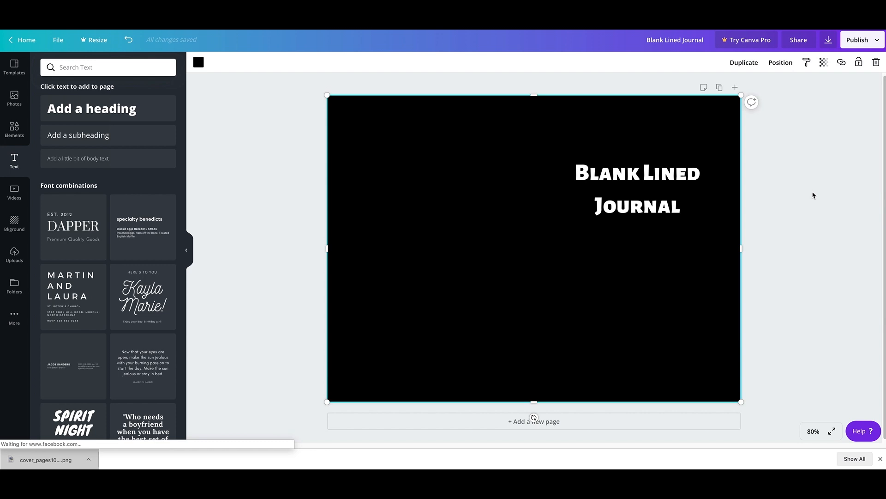
pyautogui.moveTo(806, 184)
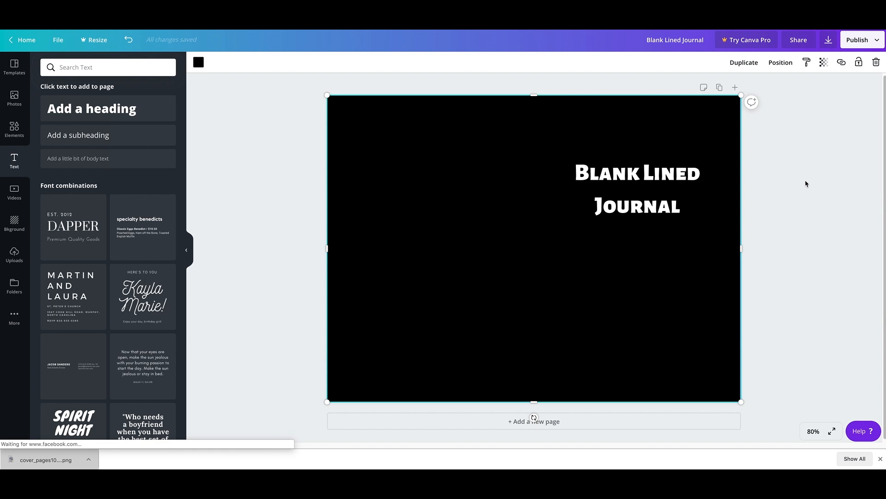